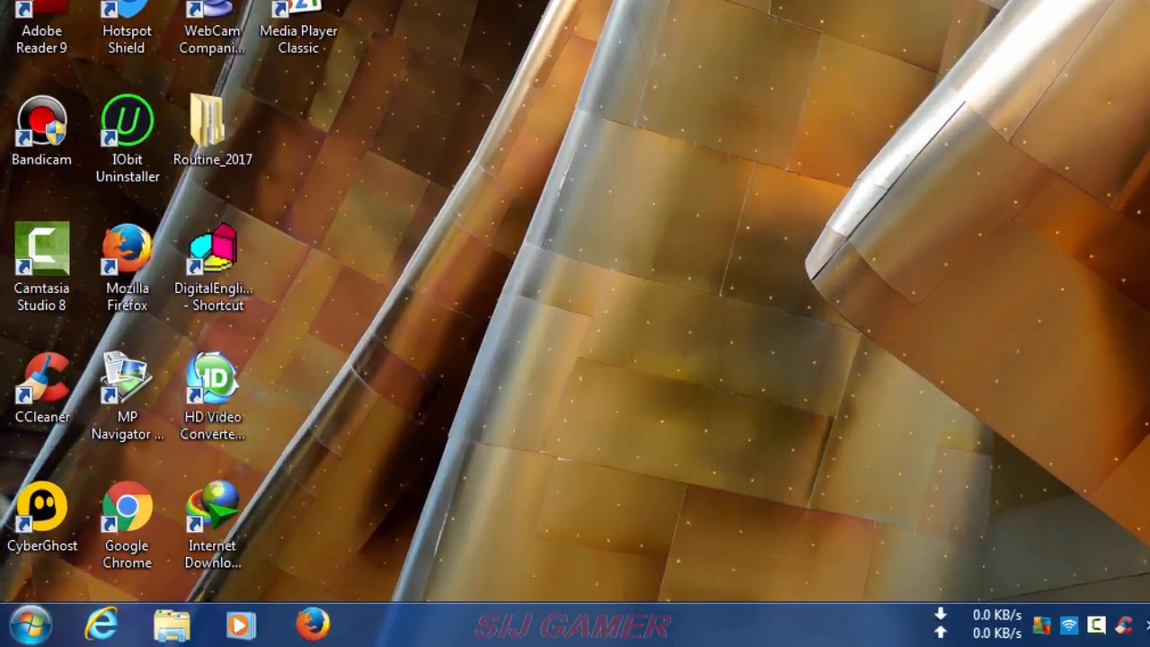
Step: View the computer's system information from the Start menu, then close it
left_click(28, 624)
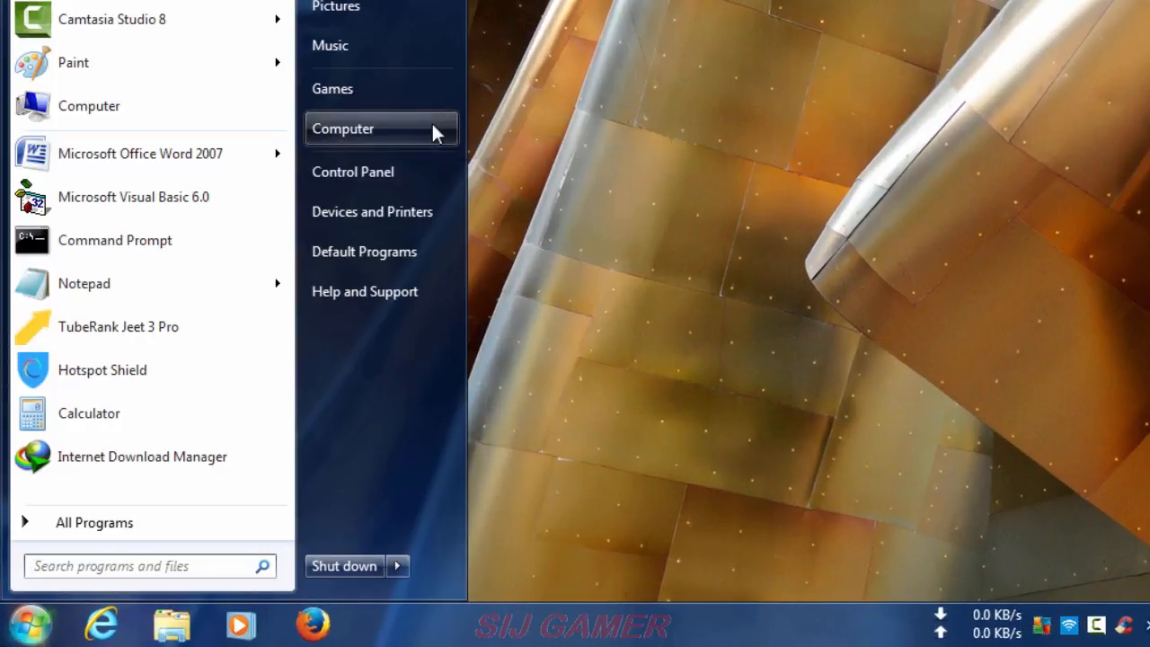
left_click(343, 128)
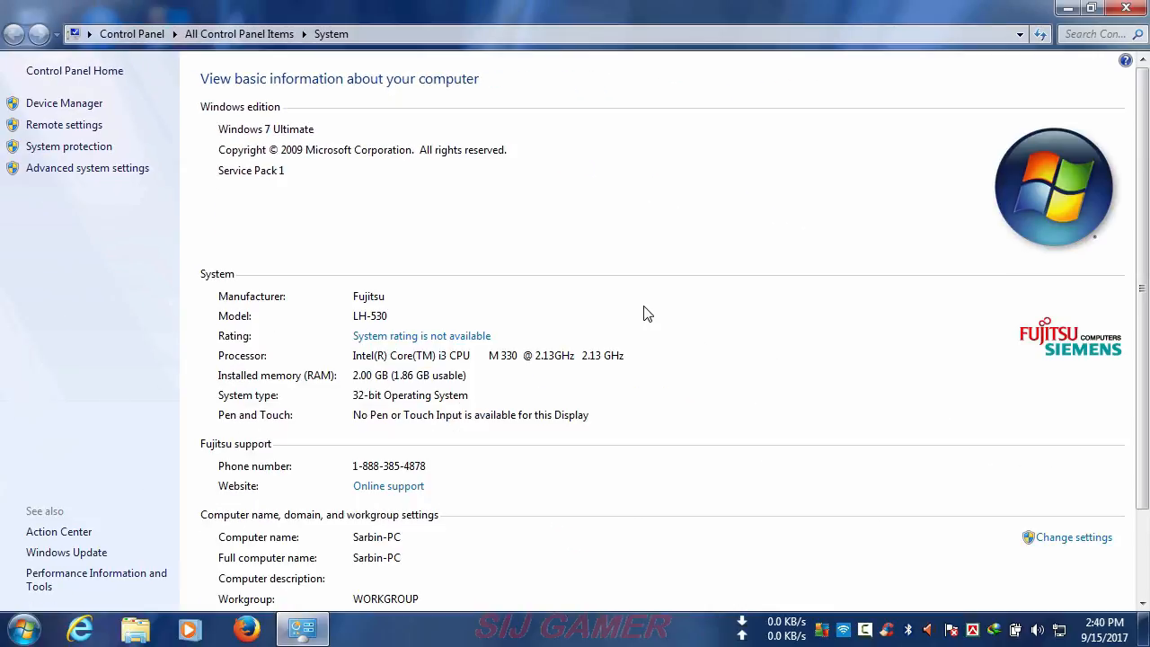
left_click(1091, 9)
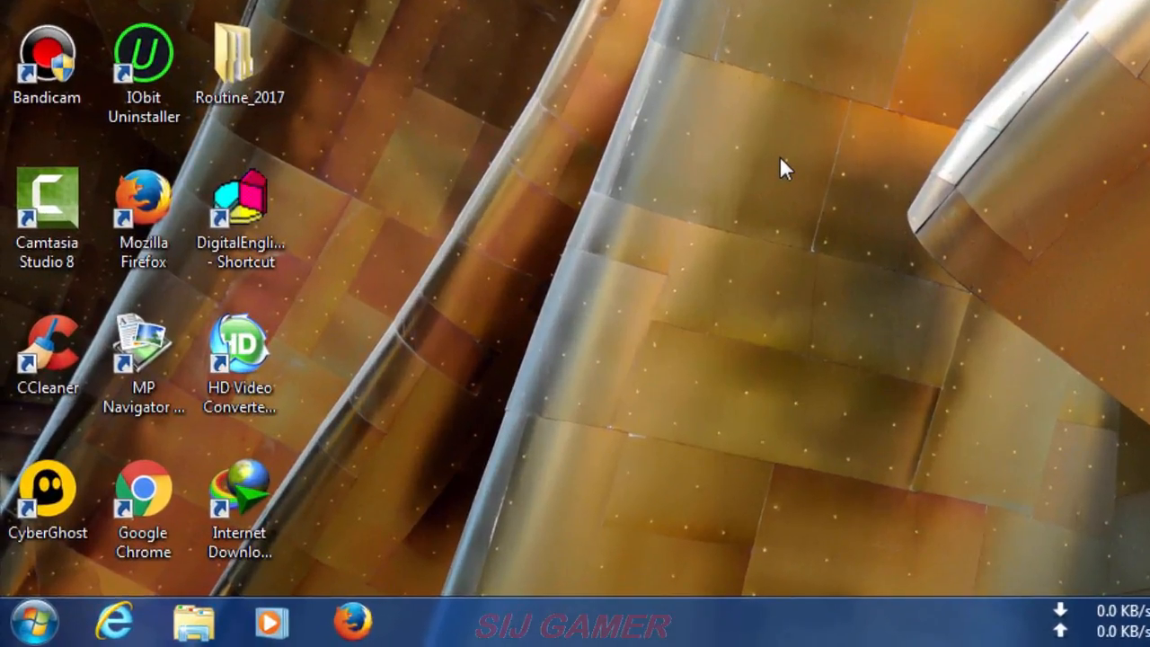
Step: Open Control Panel with View by set to Large icons
left_click(34, 623)
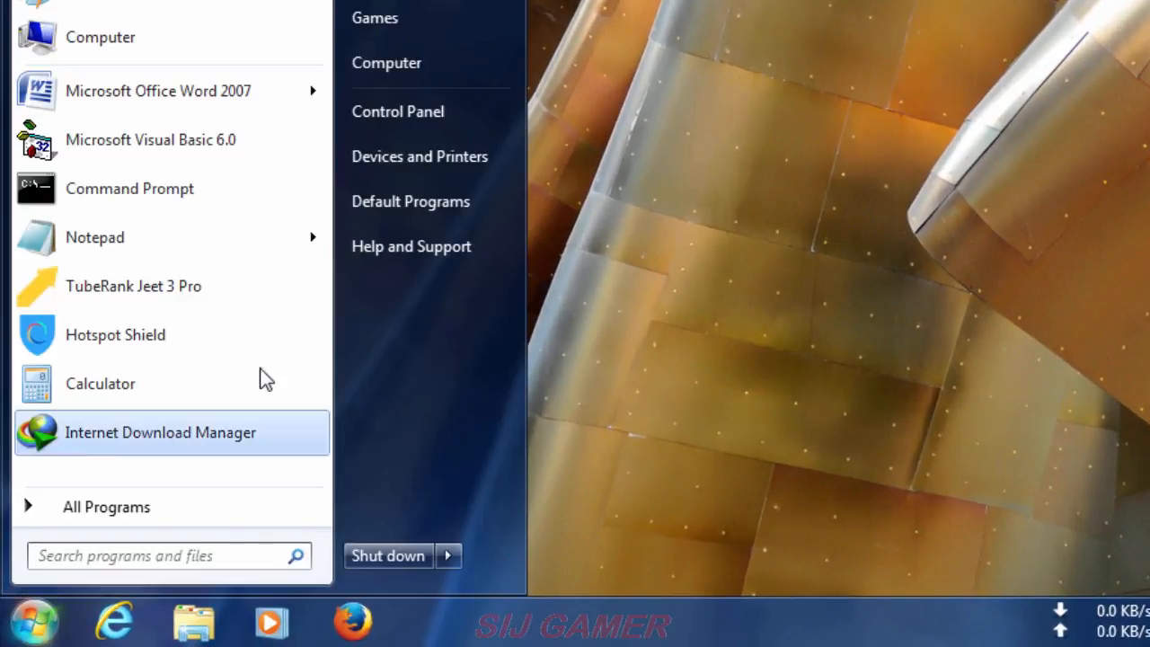
mouse_move(409, 112)
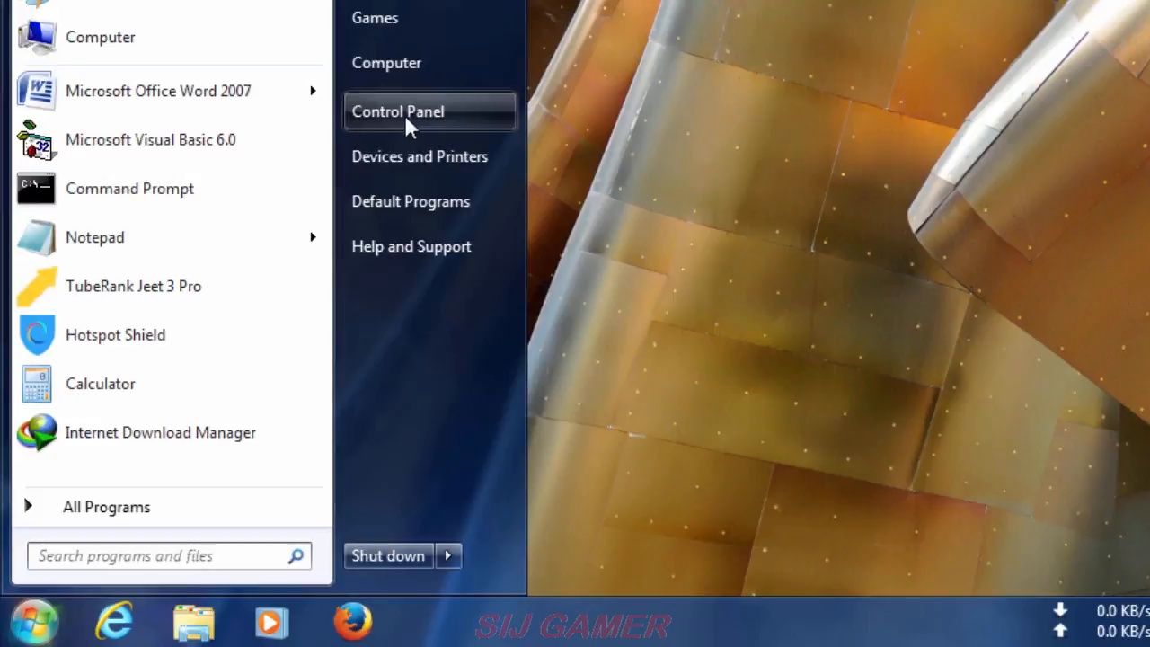
left_click(397, 110)
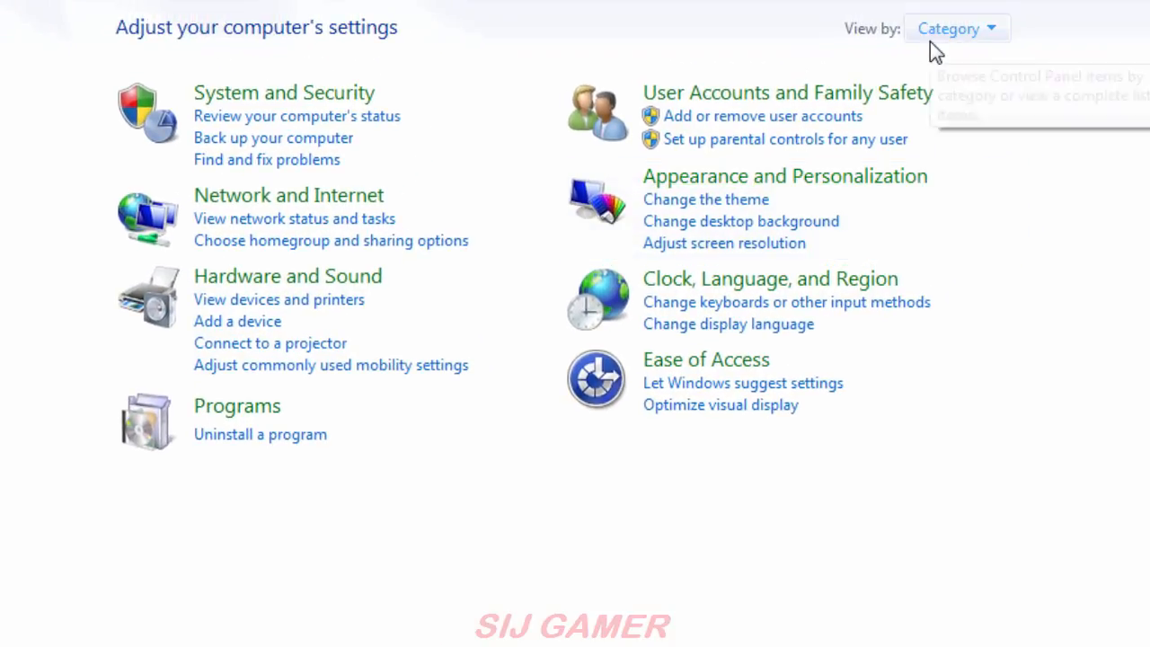
left_click(956, 28)
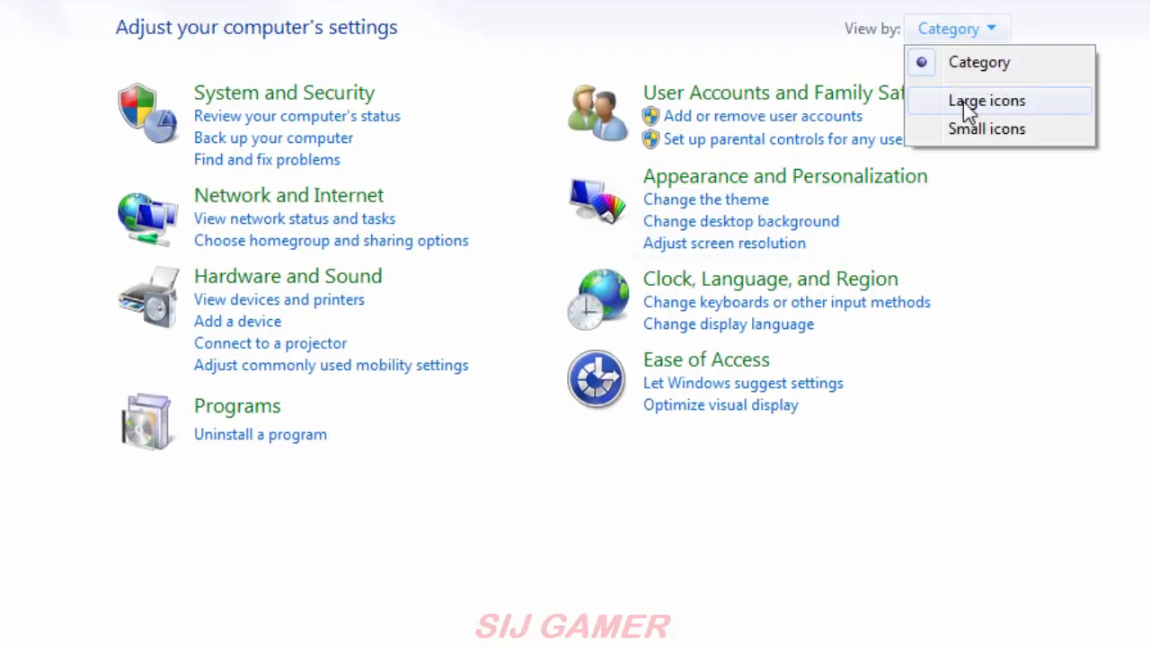
left_click(987, 100)
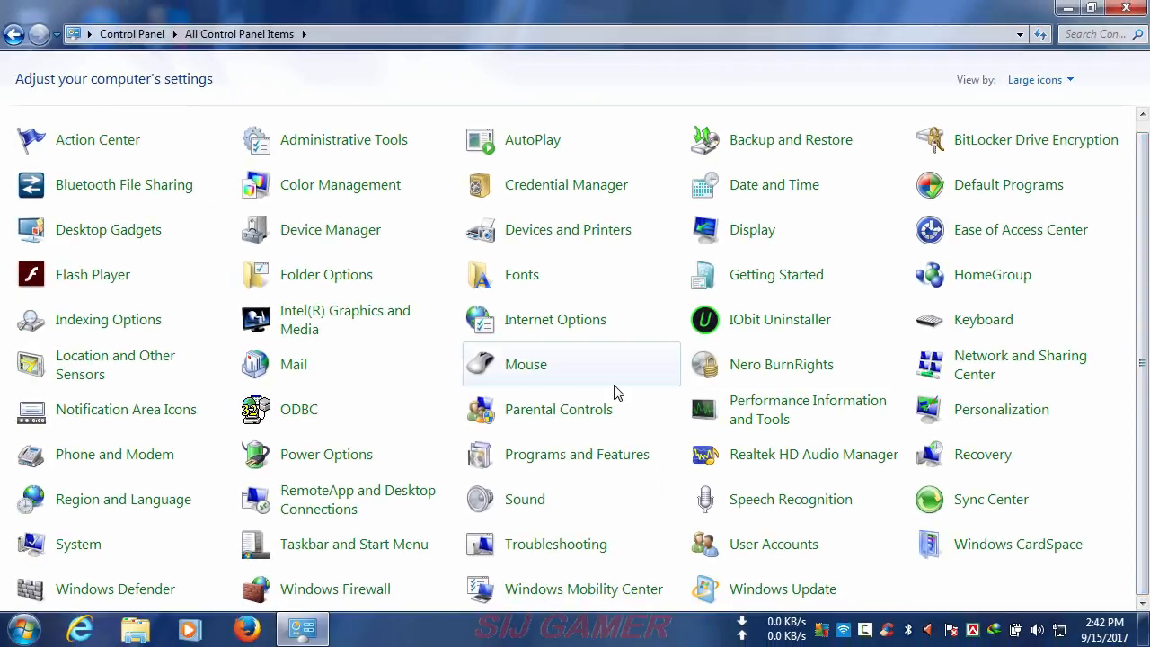
mouse_move(604, 394)
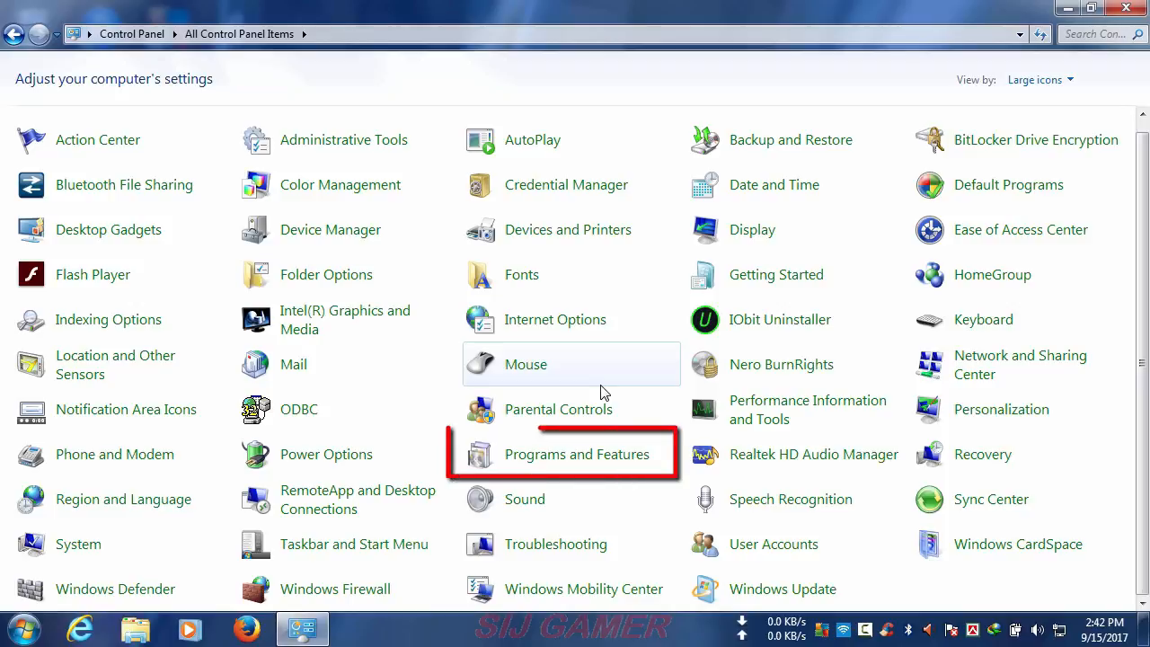
mouse_move(577, 453)
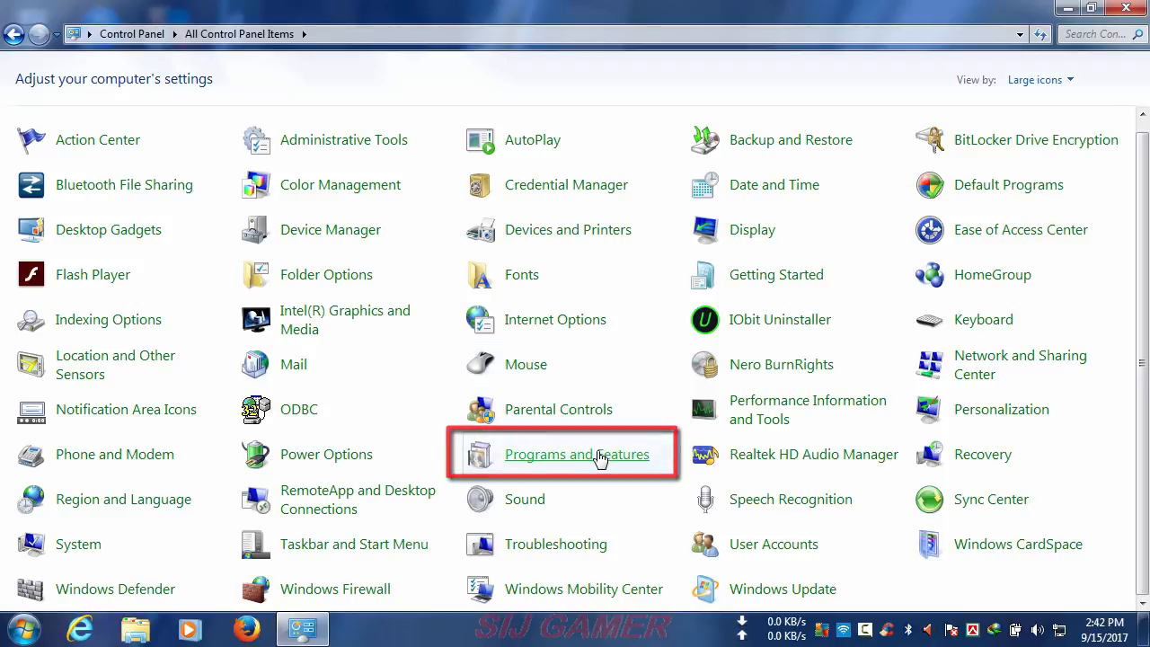
Step: In Programs and Features' installed updates, right-click Service Pack for Microsoft Windows (KB976932)
left_click(578, 453)
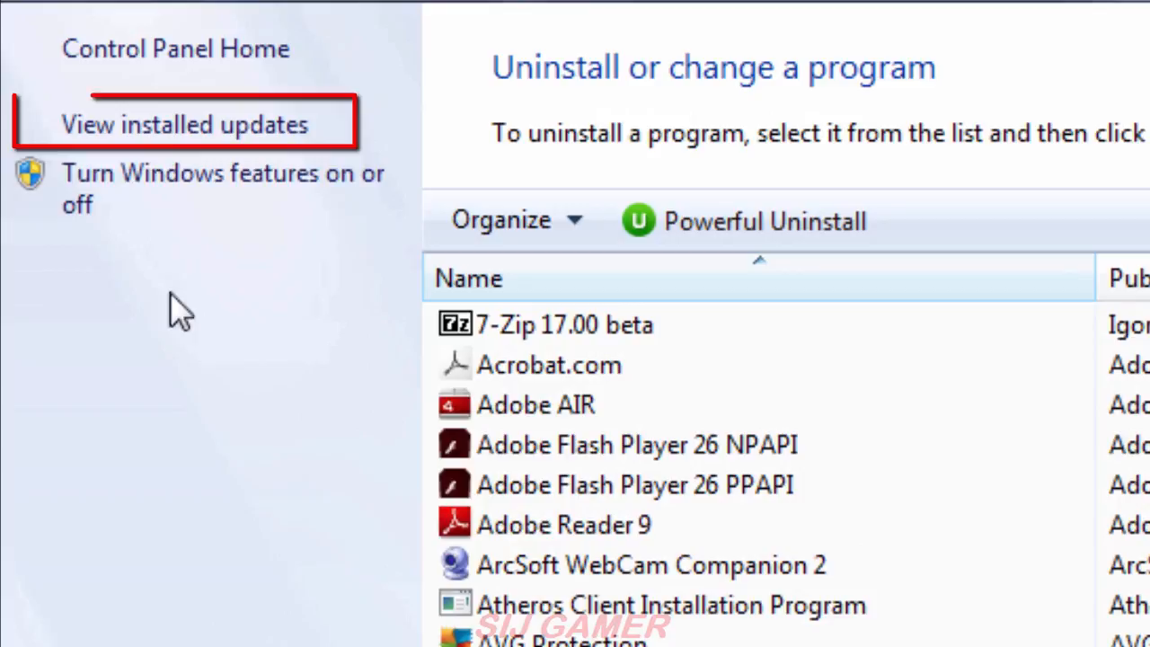
left_click(186, 124)
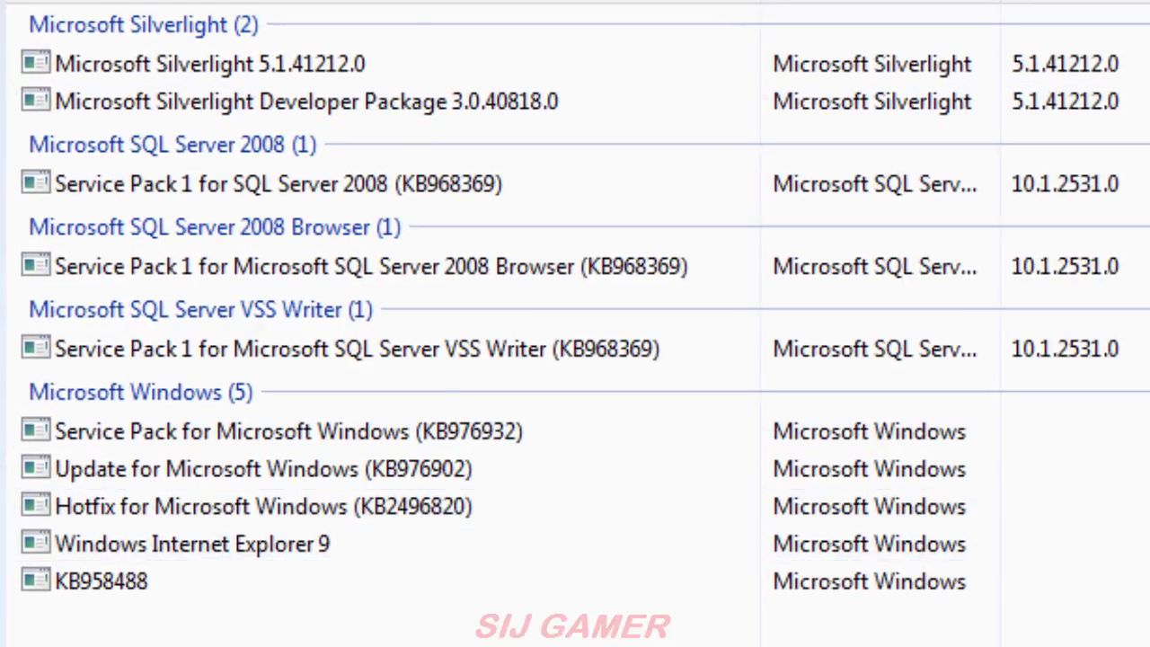
left_click(287, 432)
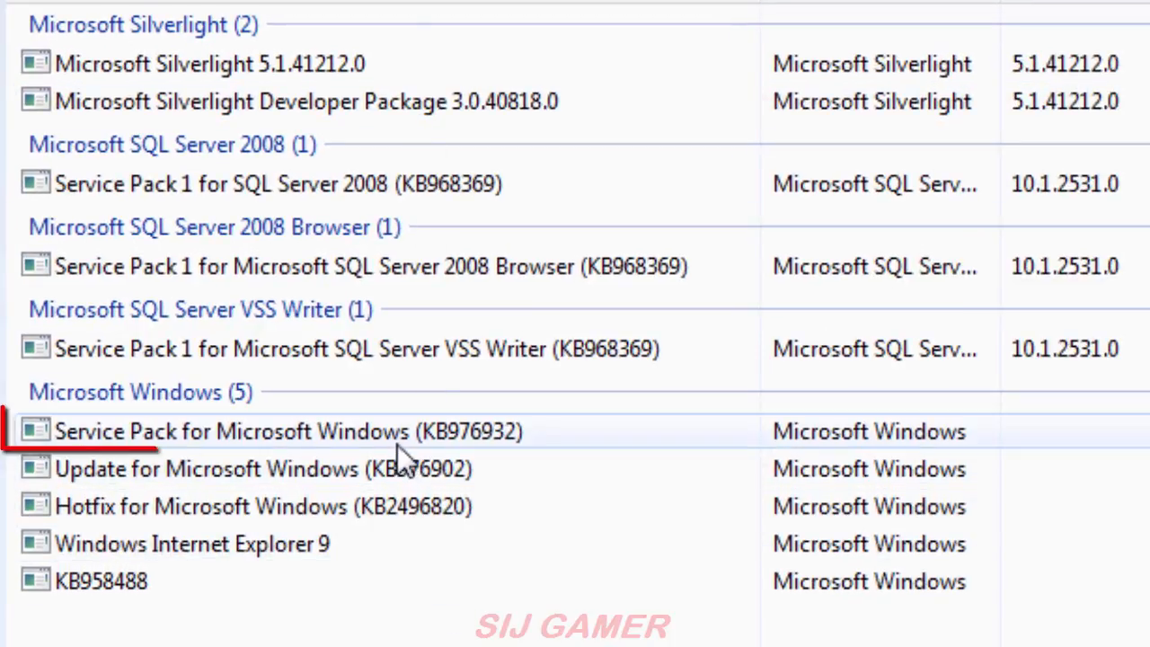
left_click(270, 431)
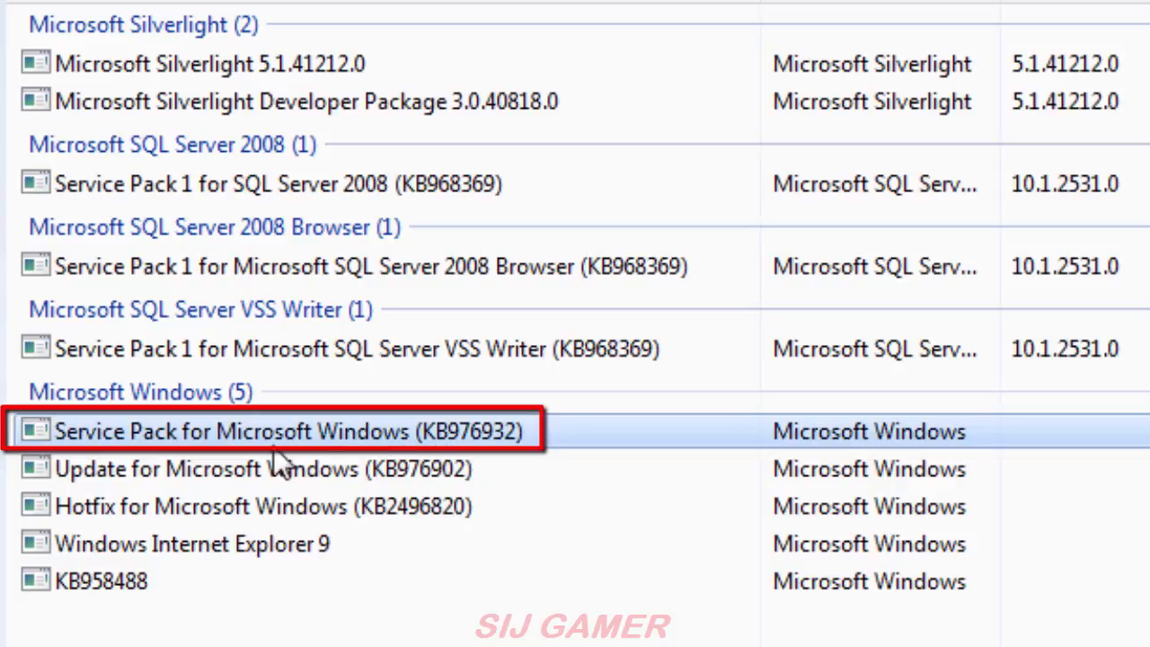
mouse_move(355, 463)
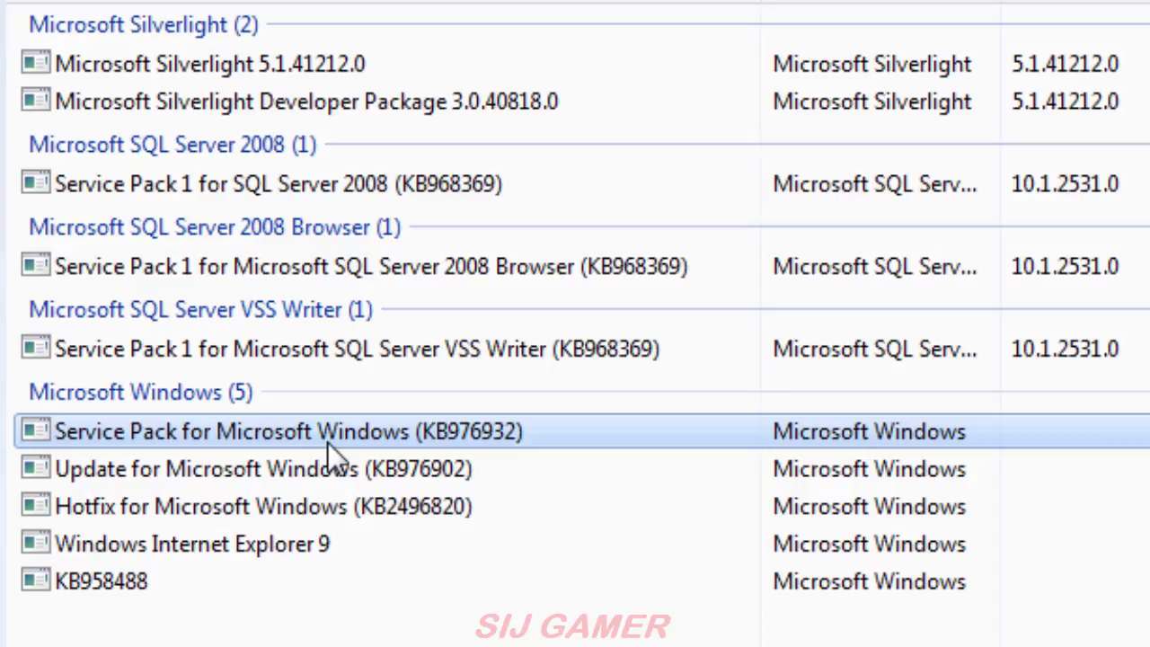
mouse_move(285, 449)
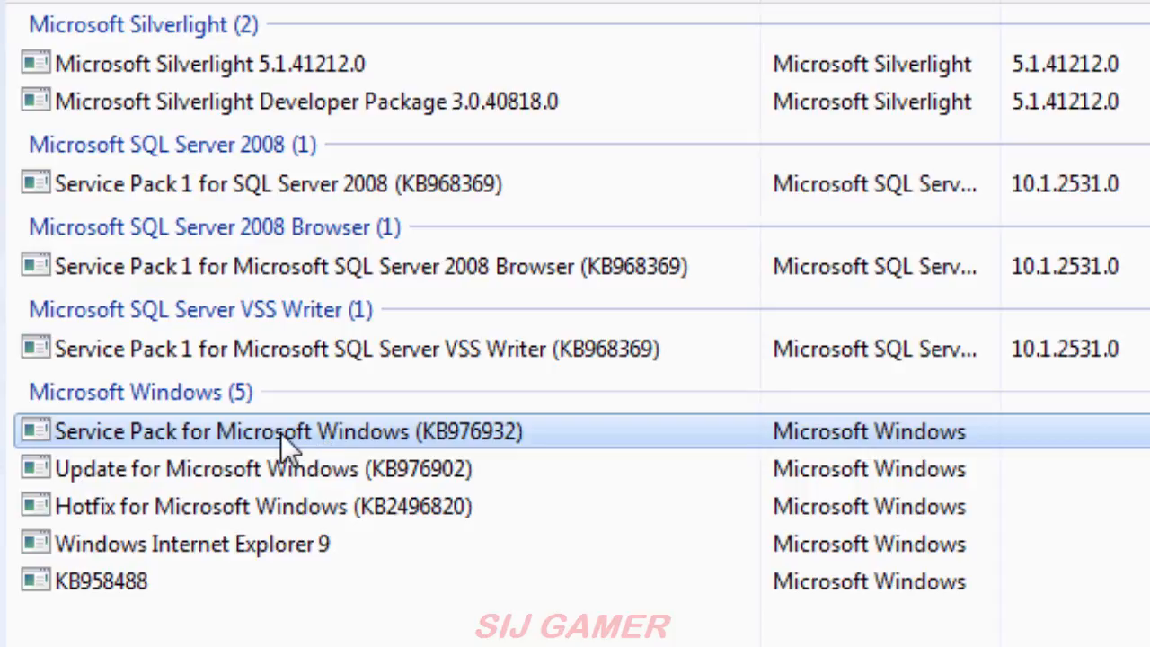
right_click(288, 432)
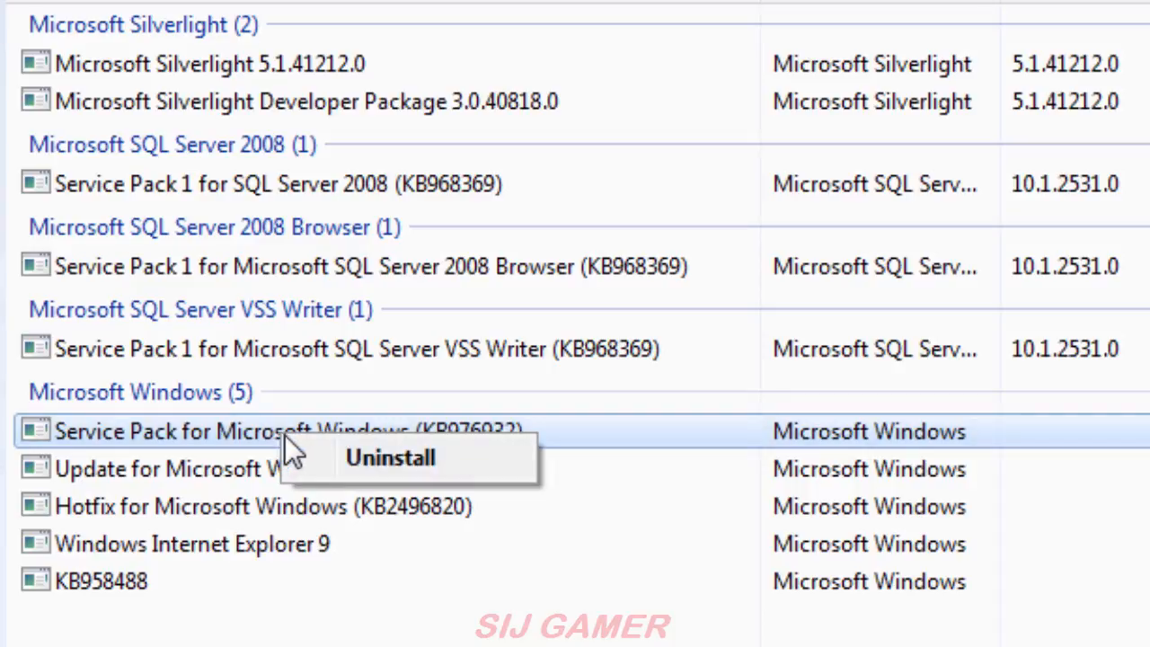
Step: Uninstall the KB976932 service pack and confirm the removal with Yes
left_click(390, 457)
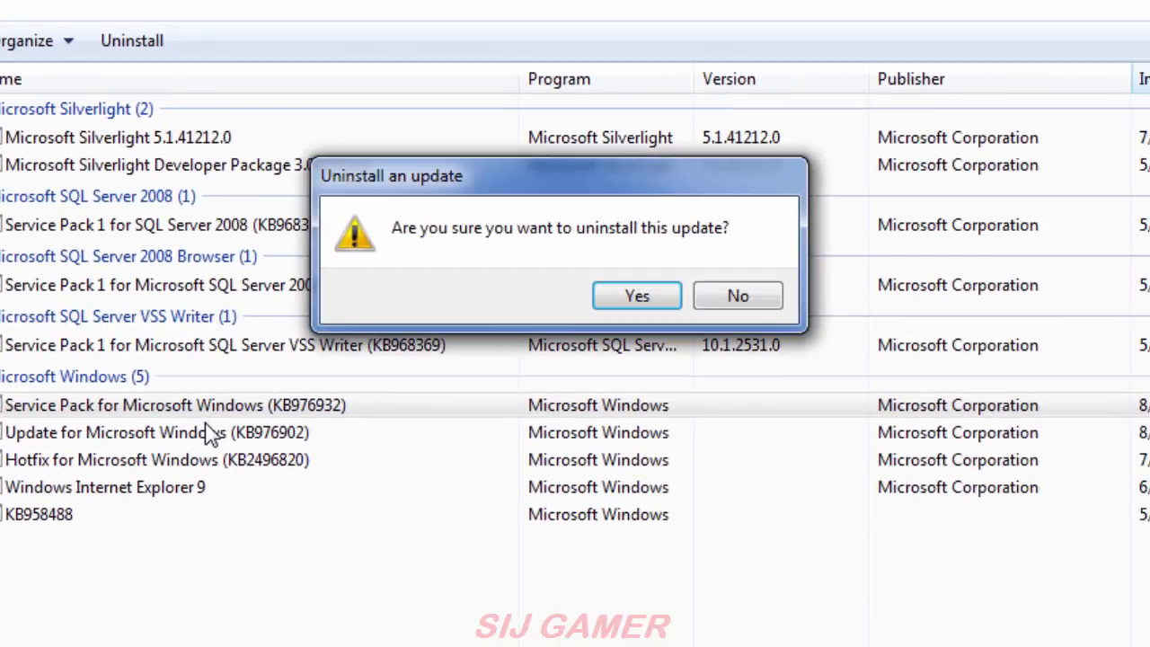
mouse_move(512, 288)
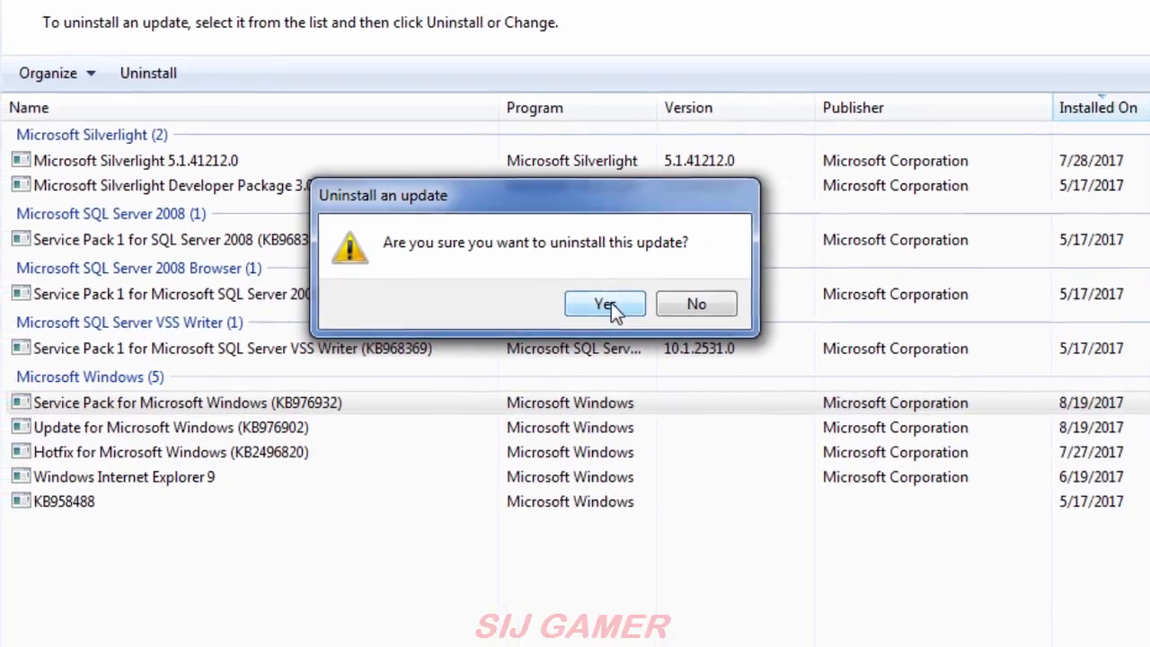
left_click(604, 304)
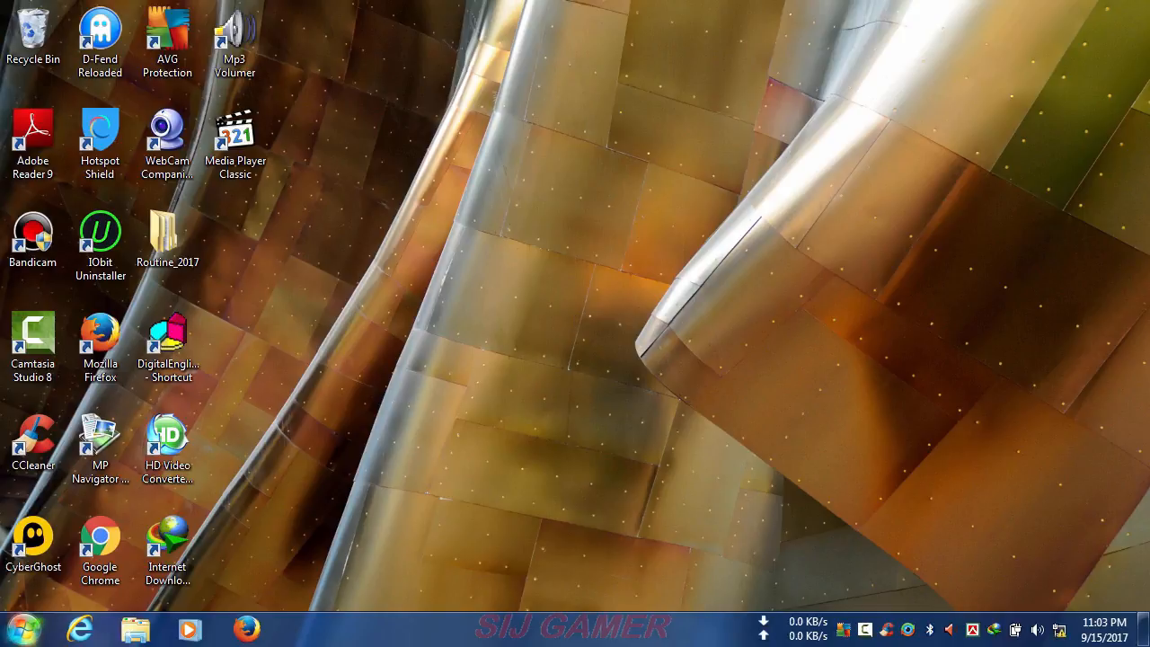
Step: Reopen the System page to verify Windows 7 Ultimate lists no Service Pack
left_click(16, 628)
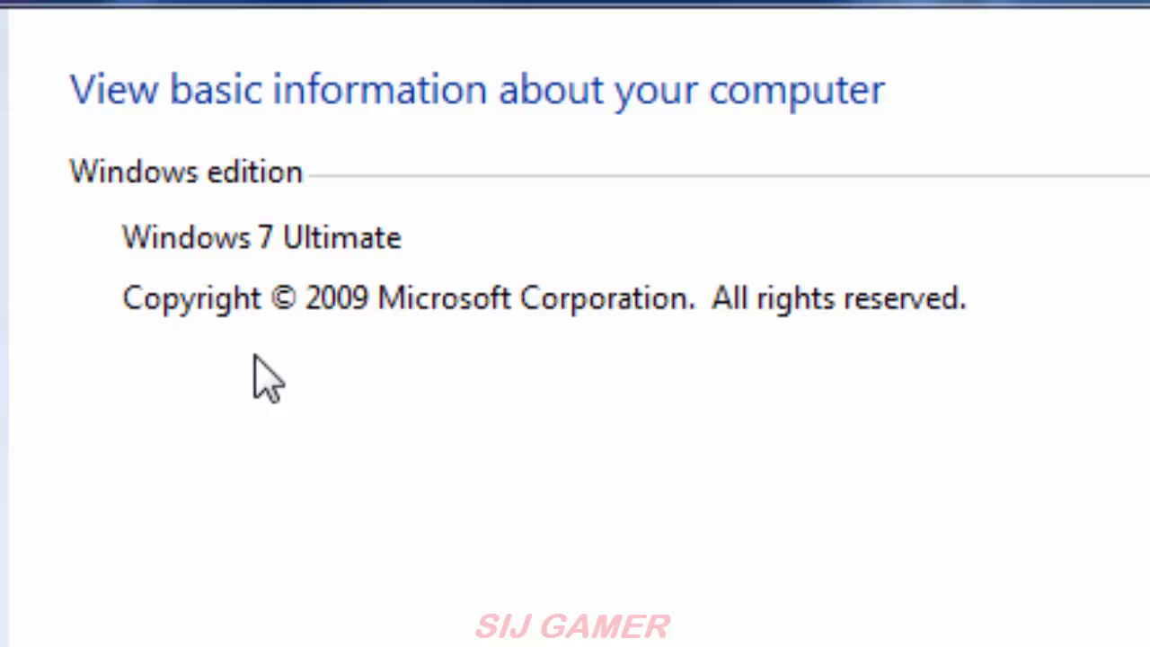
mouse_move(385, 495)
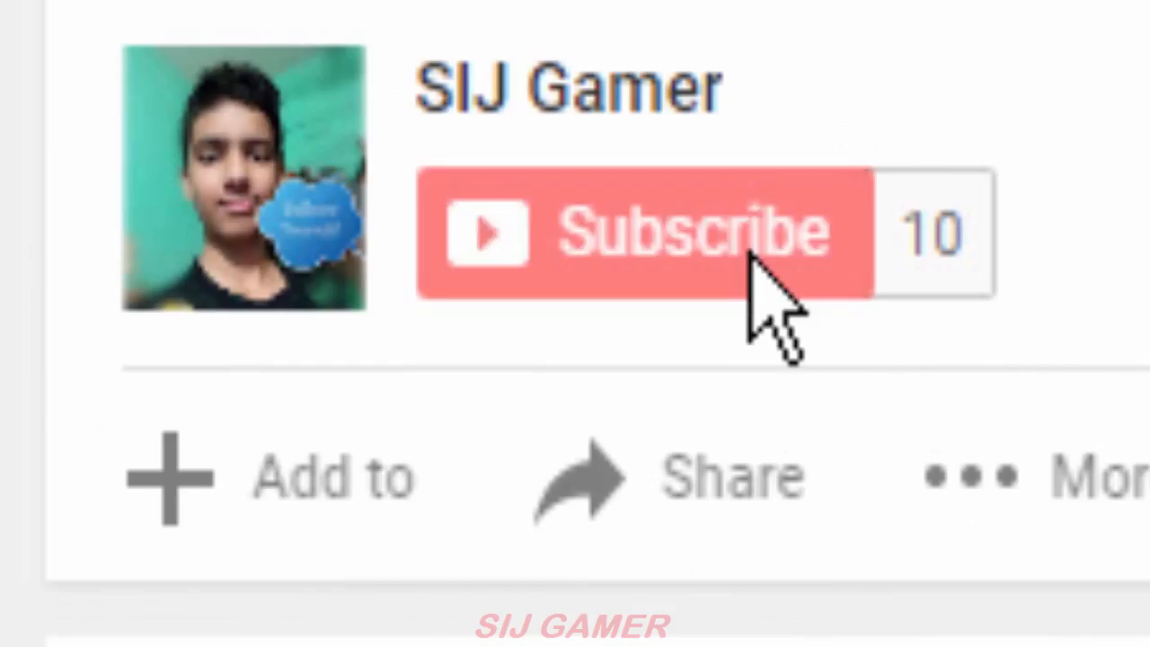
Step: Post the comment 'Hey, have any problem doing it? Comment! I will Help you'
left_click(642, 231)
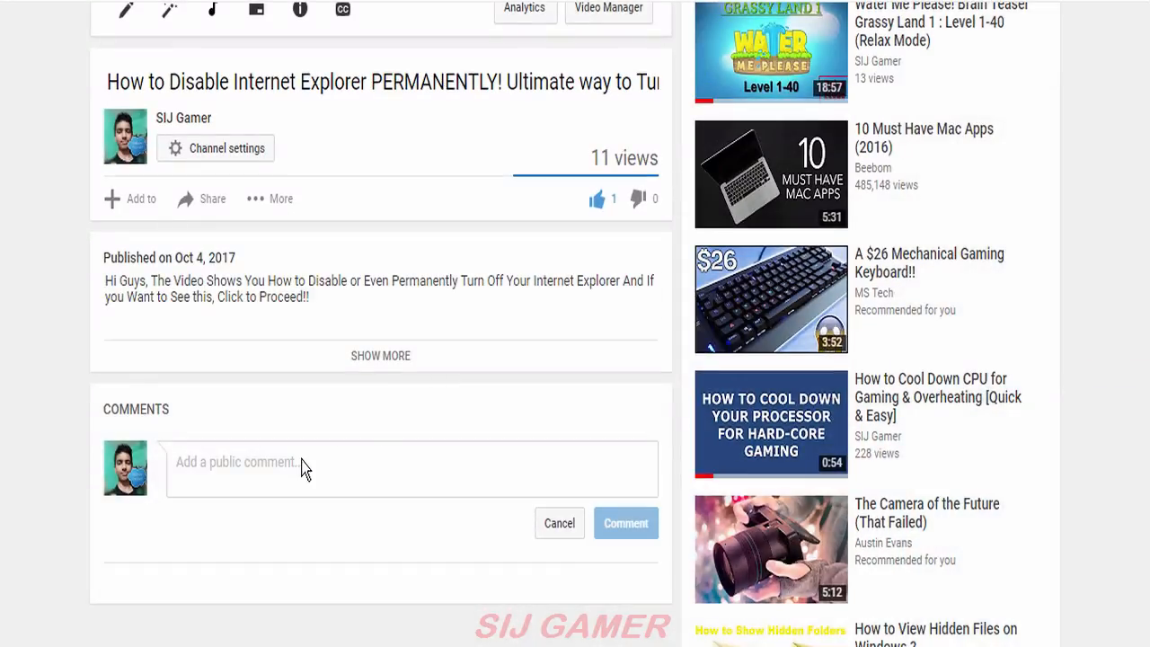
type("Hey, have any problem doing")
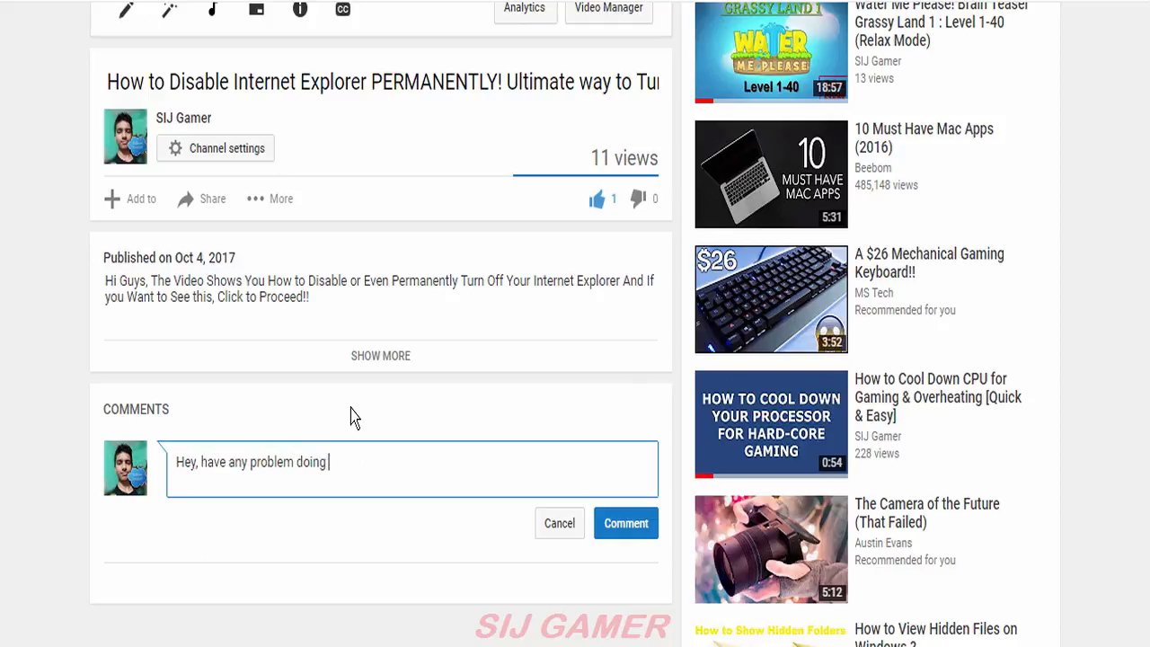
type("it? Comment! I will Help you")
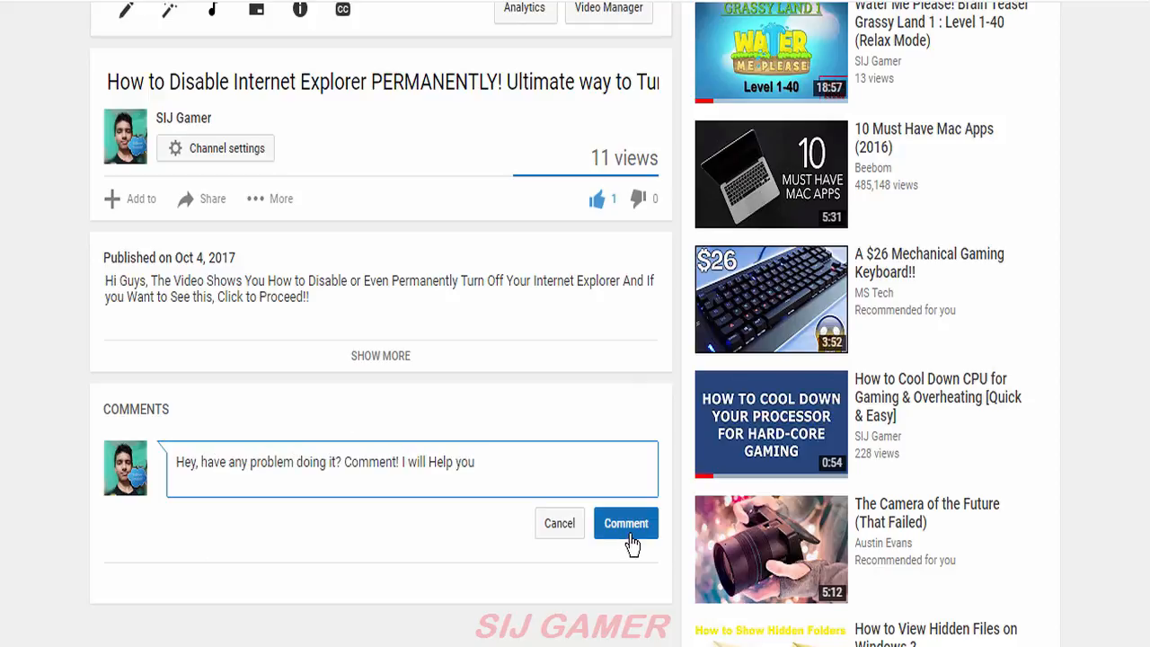
left_click(625, 523)
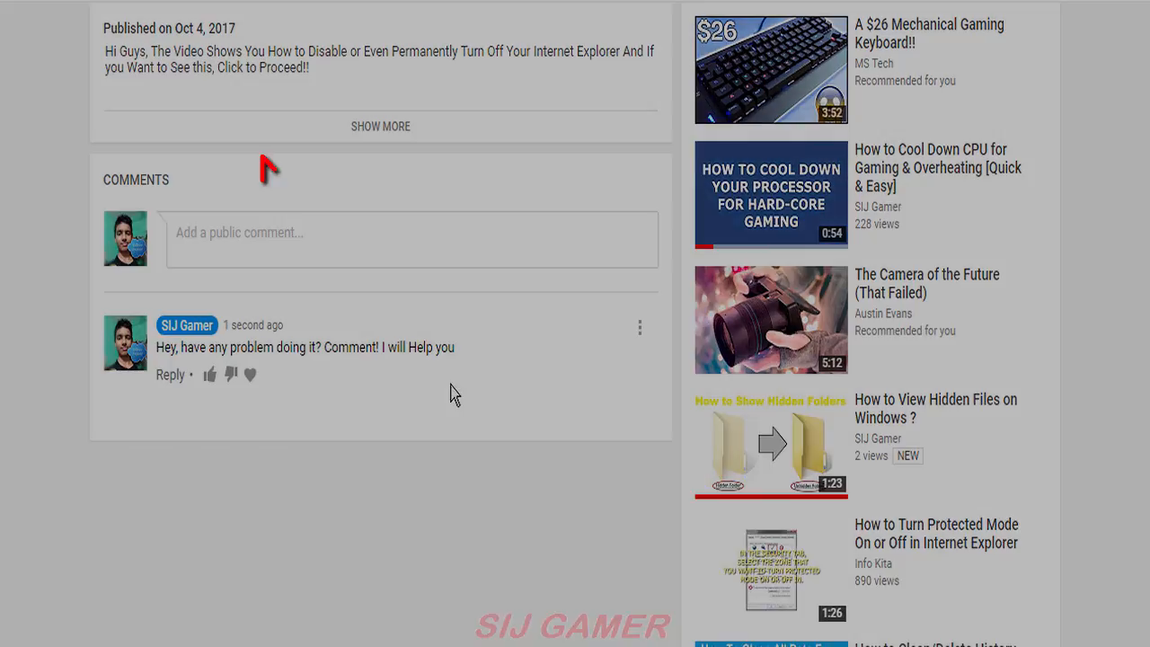